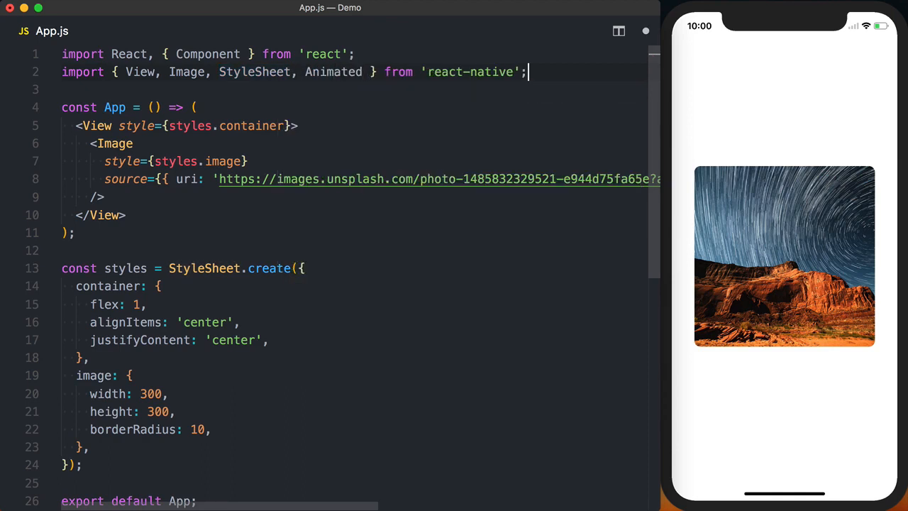
{"action": "type", "text": "class"}
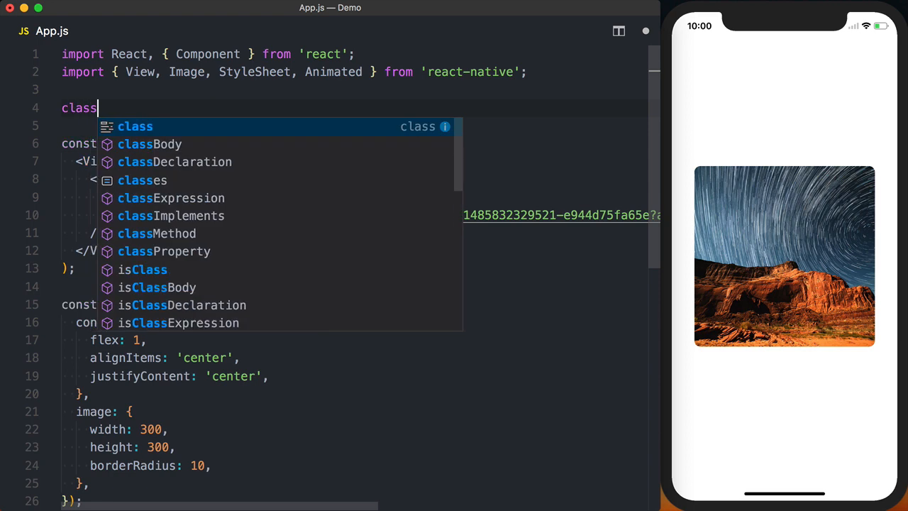
{"action": "type", "text": "ImageLoader"}
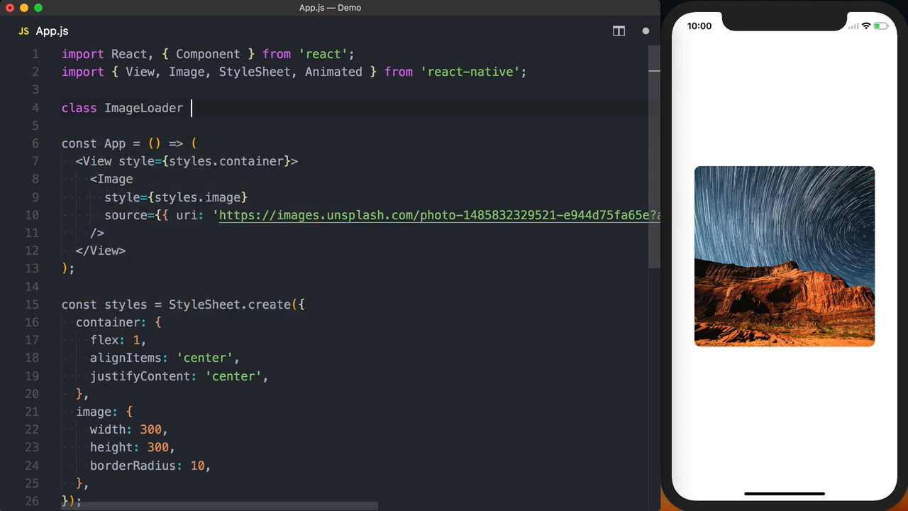
{"action": "type", "text": "extends Component {"}
{"action": "type", "text": "opac"}
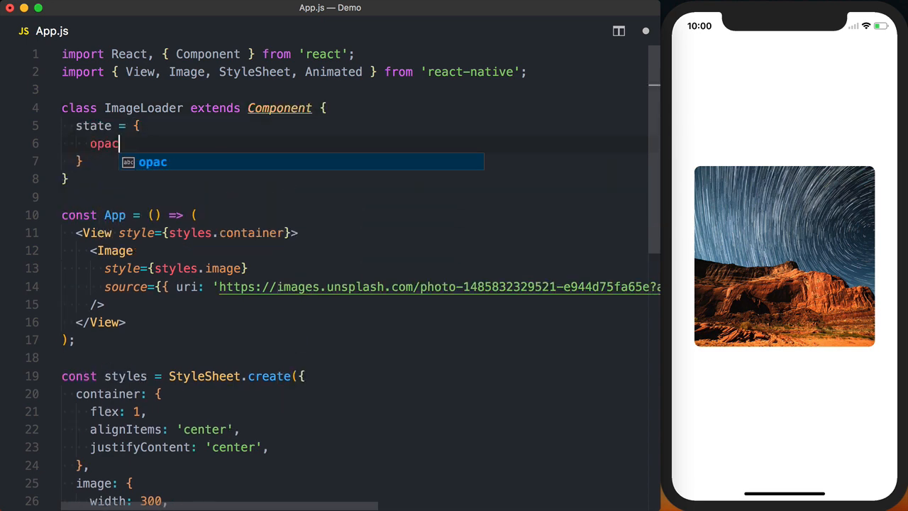
{"action": "type", "text": "ity: new An"}
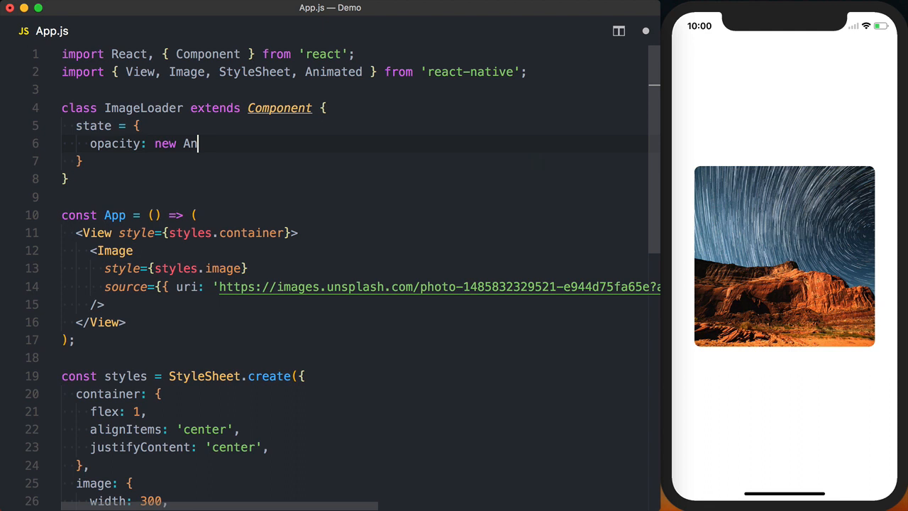
{"action": "type", "text": "imated.V"}
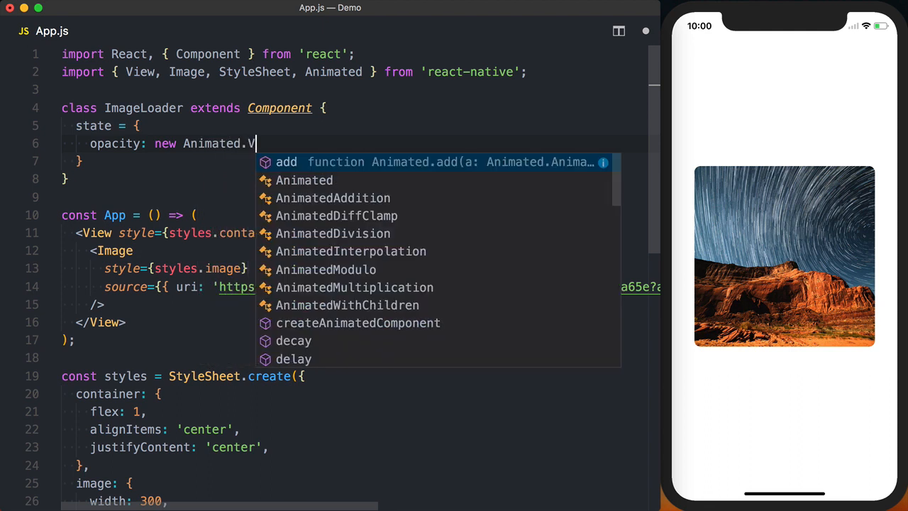
{"action": "type", "text": "alue(0),"}
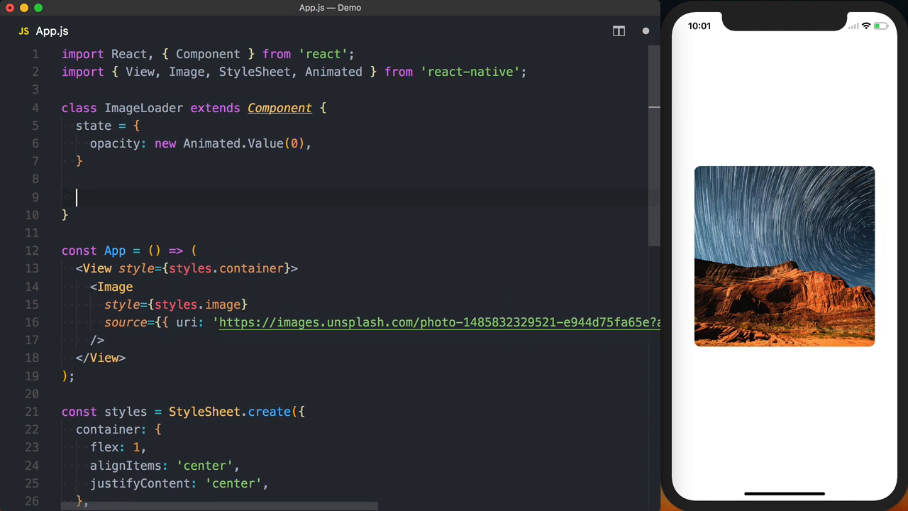
{"action": "type", "text": "onLoad = () => {"}
{"action": "type", "text": "Animated.timing"}
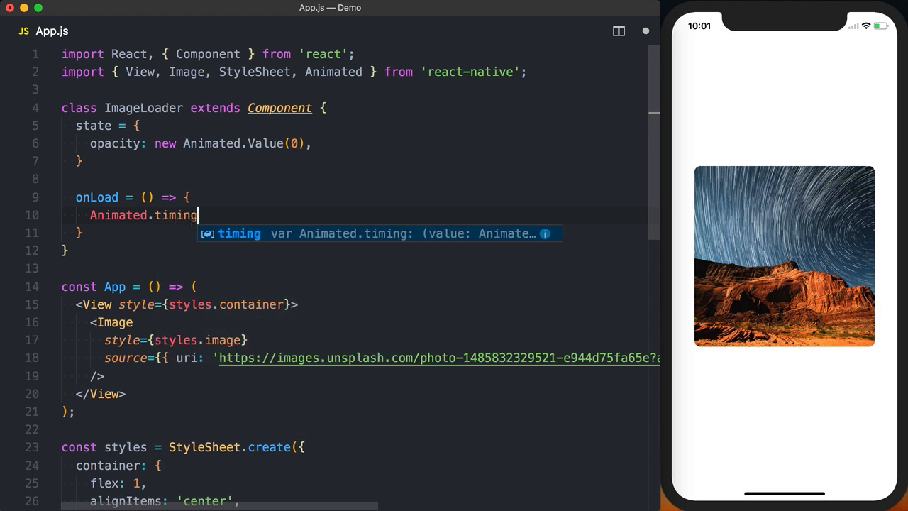
{"action": "type", "text": "(this.state.opacity, {"}
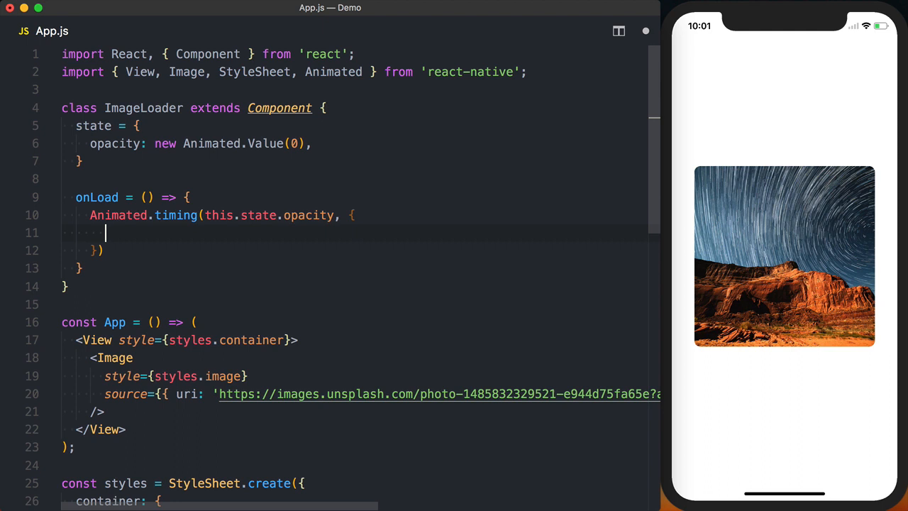
{"action": "type", "text": ";"}
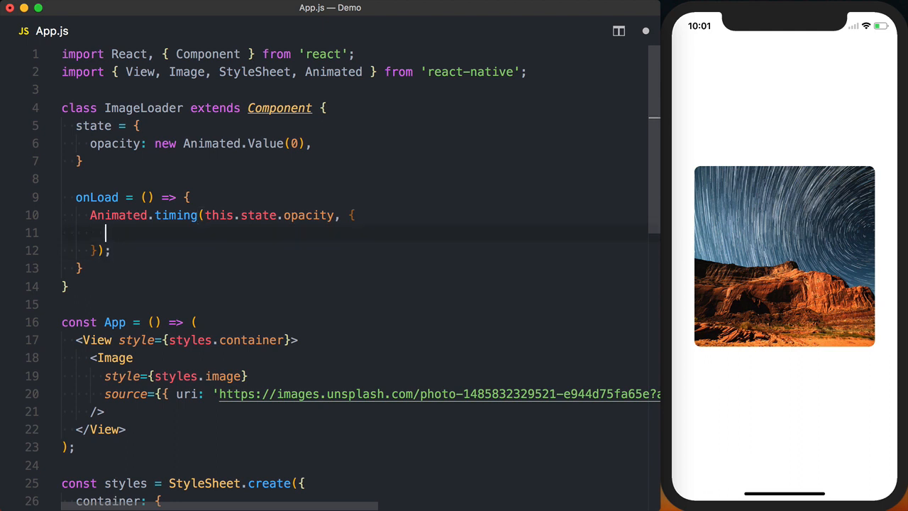
{"action": "type", "text": "toValue: 1,"}
{"action": "type", "text": "duration: 500,"}
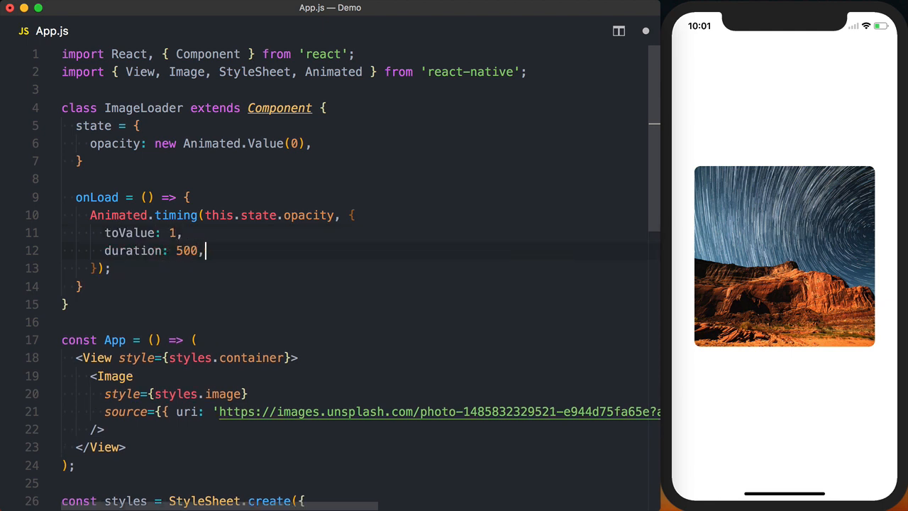
{"action": "type", "text": "useNativeDriver: true,"}
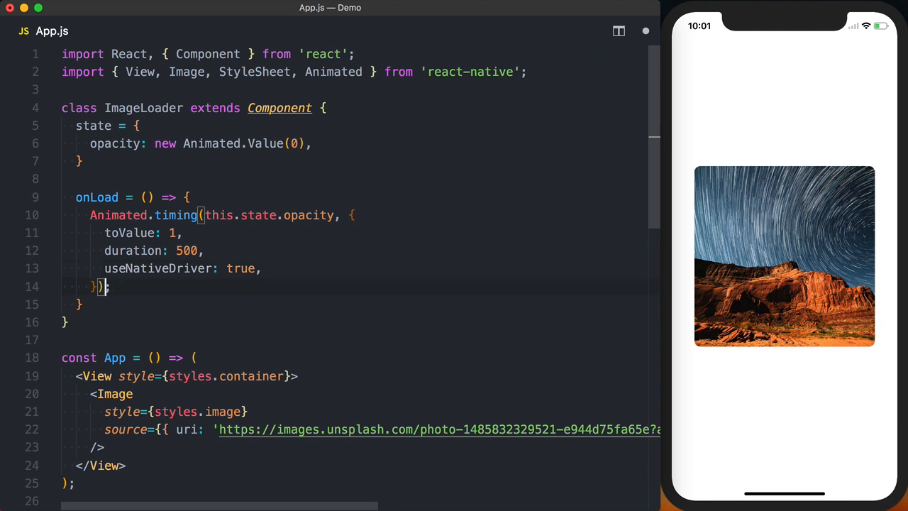
{"action": "type", "text": ".start("}
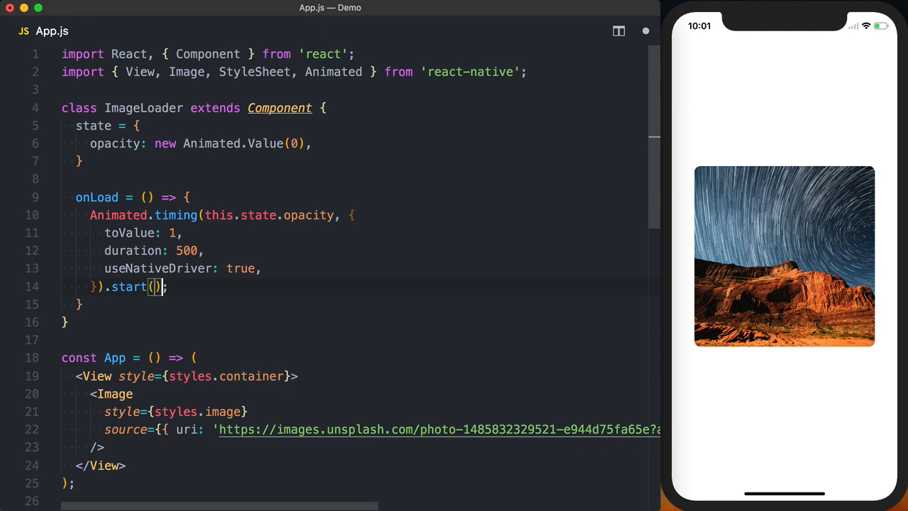
{"action": "type", "text": "render() {"}
{"action": "type", "text": "return"}
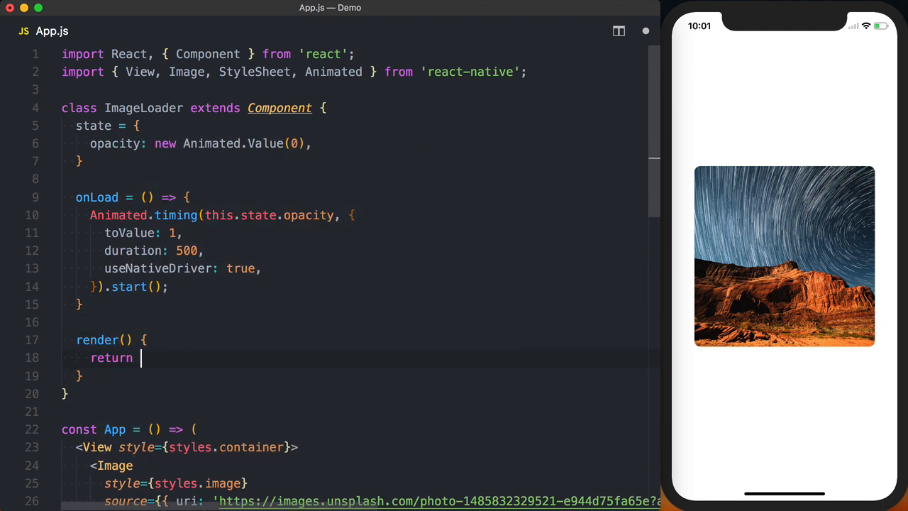
{"action": "type", "text": "<Animated.Image"}
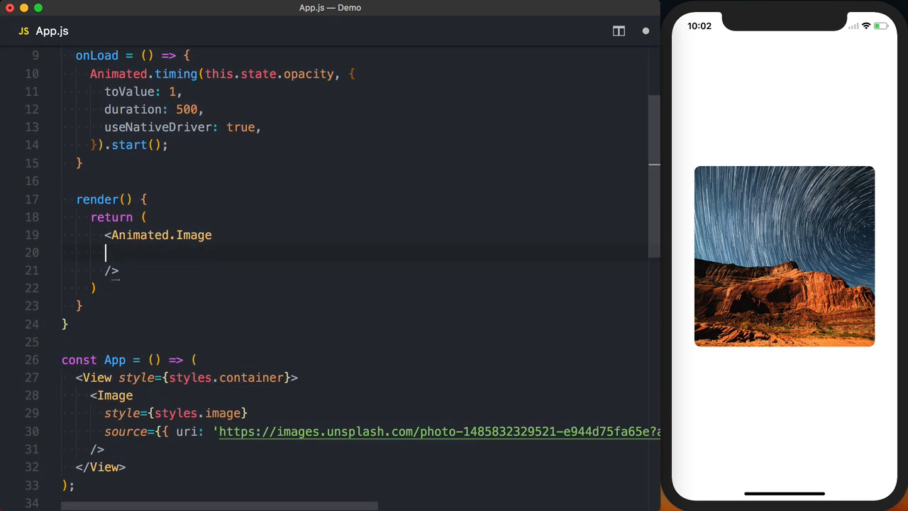
{"action": "type", "text": "onLoad"}
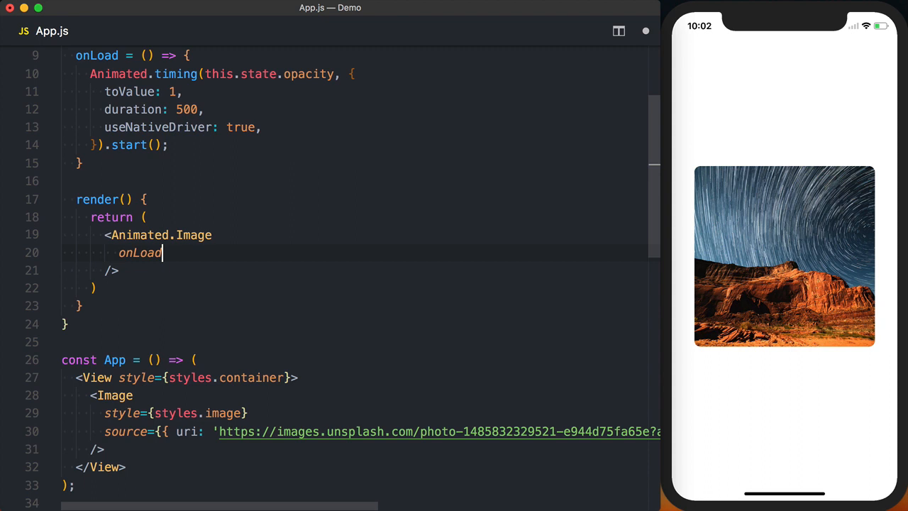
{"action": "type", "text": "={this.onLoad"}
{"action": "type", "text": "{...this.props"}
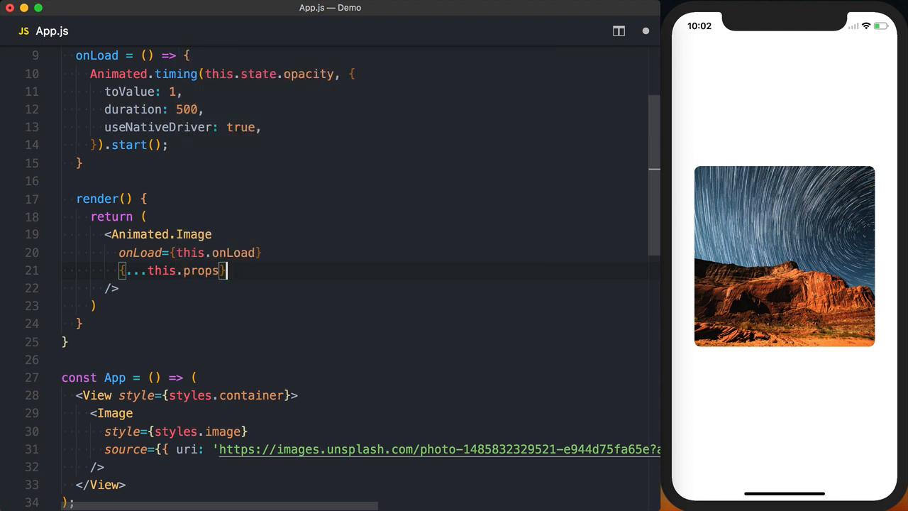
{"action": "type", "text": "style={["}
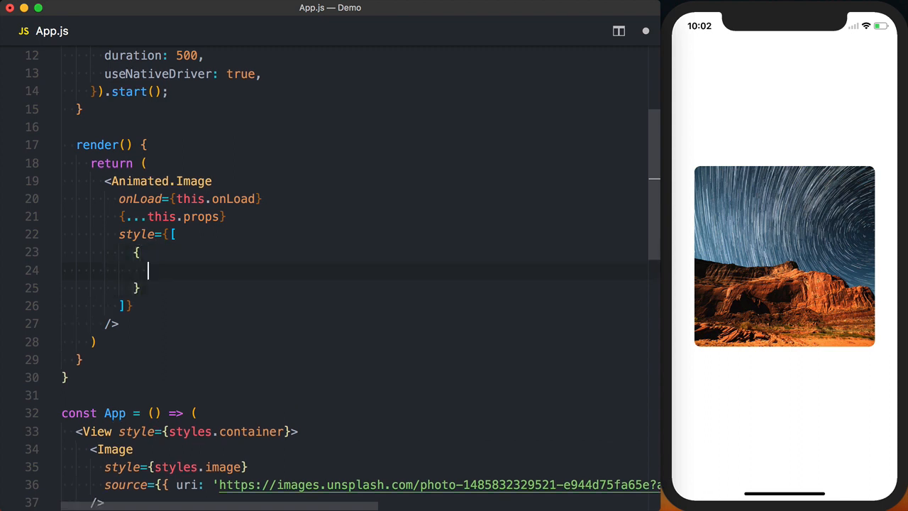
{"action": "type", "text": "opacity: this.state.opacity,"}
{"action": "type", "text": "transform: ["}
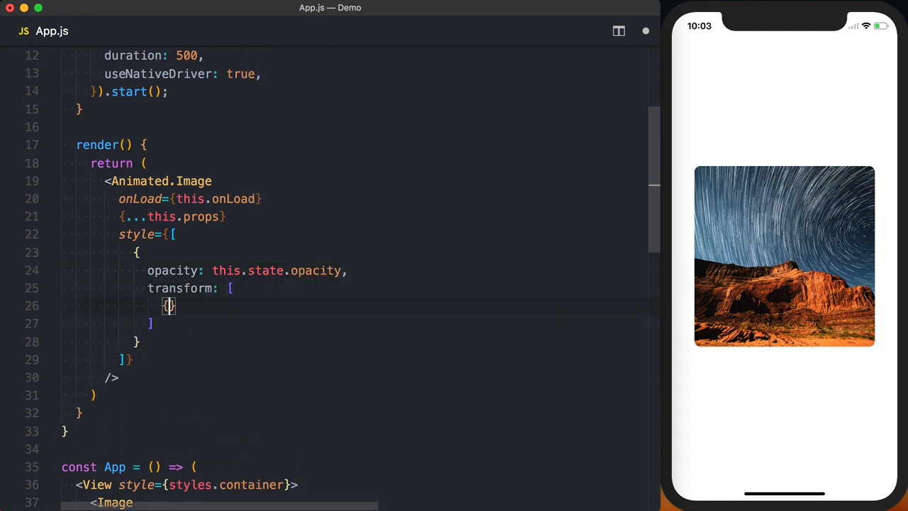
{"action": "type", "text": "scale:"}
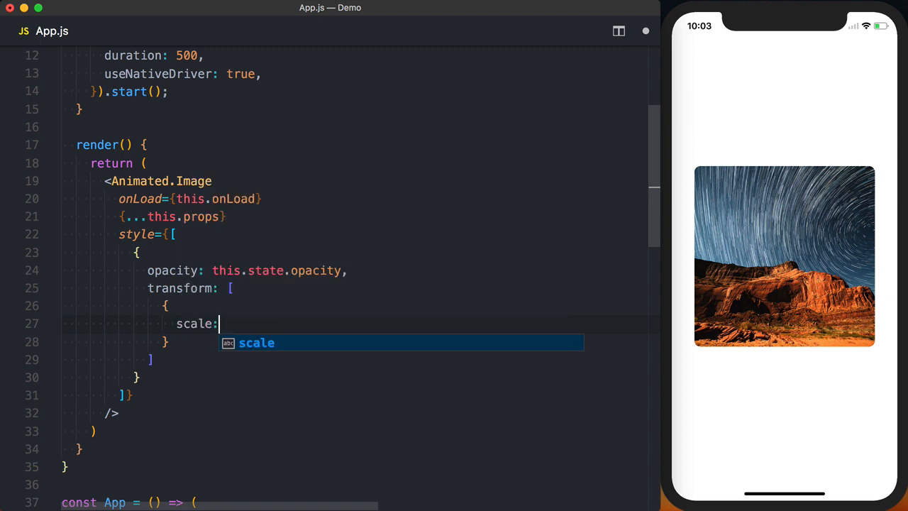
{"action": "type", "text": "this.state."}
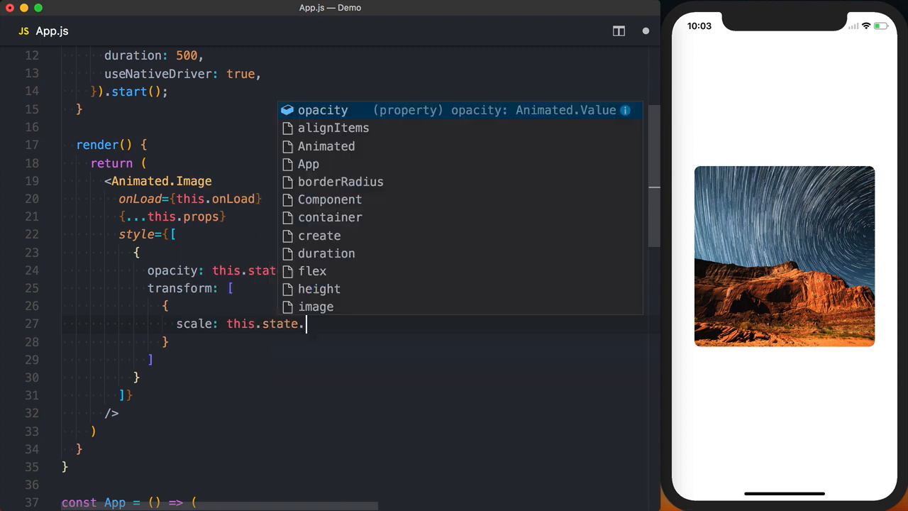
{"action": "type", "text": "opacity.interpolate({"}
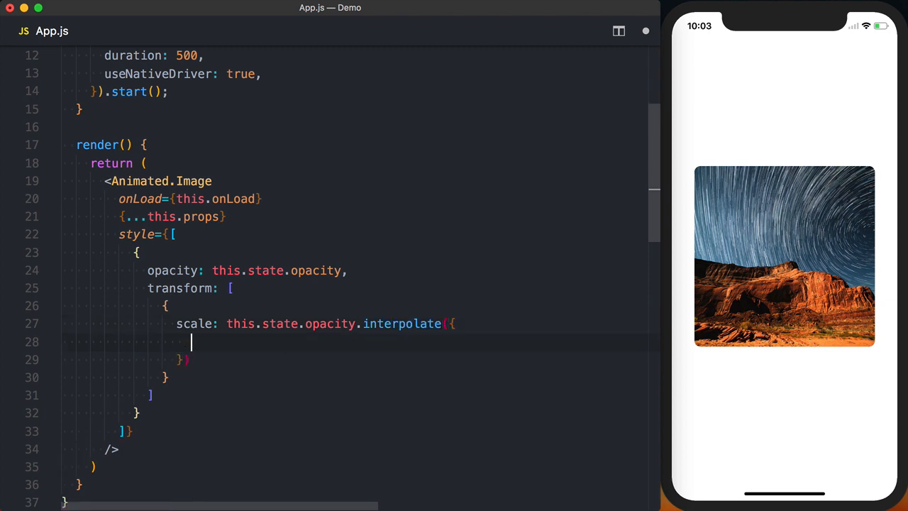
{"action": "type", "text": "inputRange:"}
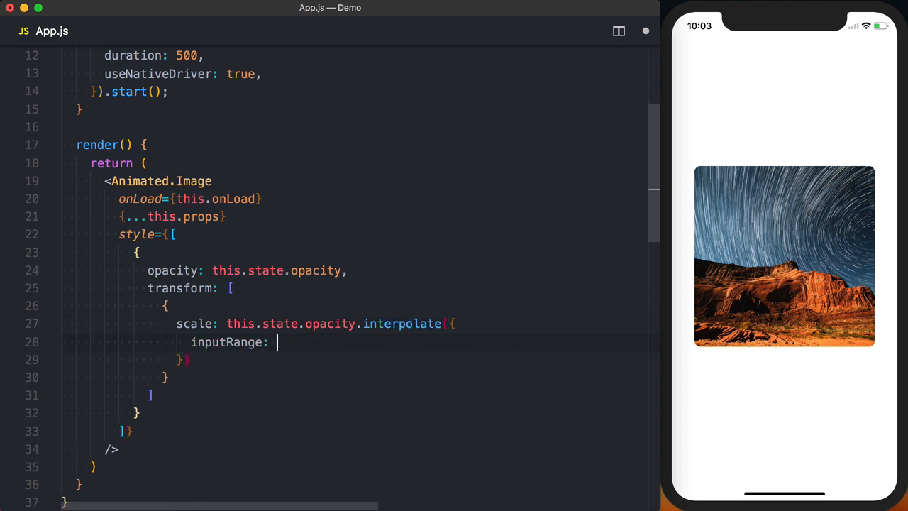
{"action": "type", "text": "[0, 1],"}
{"action": "type", "text": "outputRange: [0"}
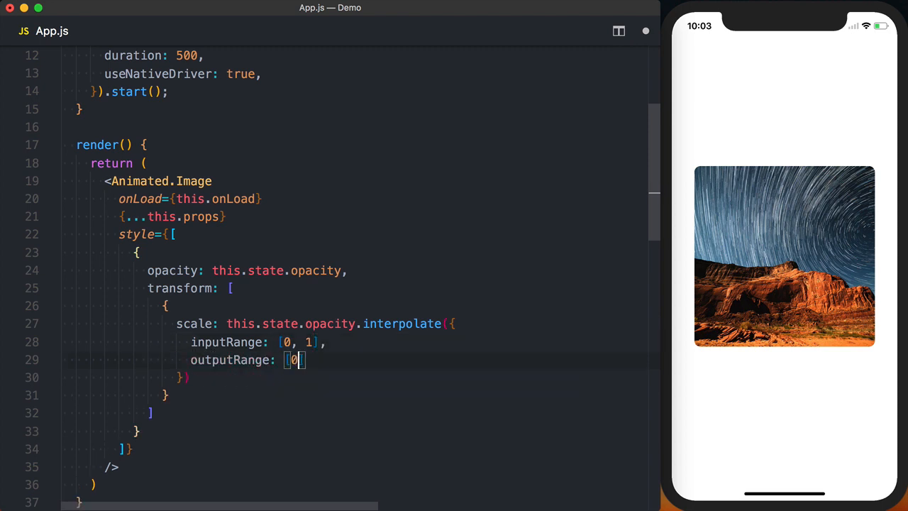
{"action": "type", "text": ".85,"}
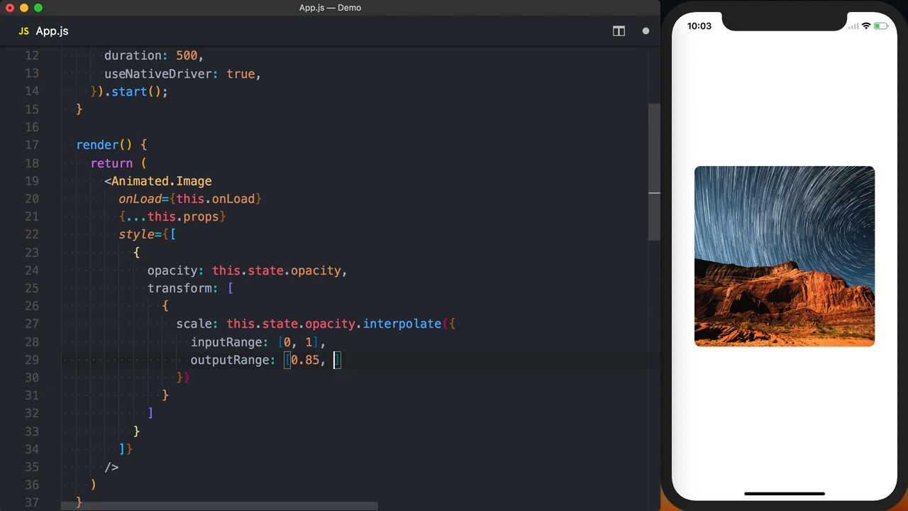
{"action": "type", "text": "1],"}
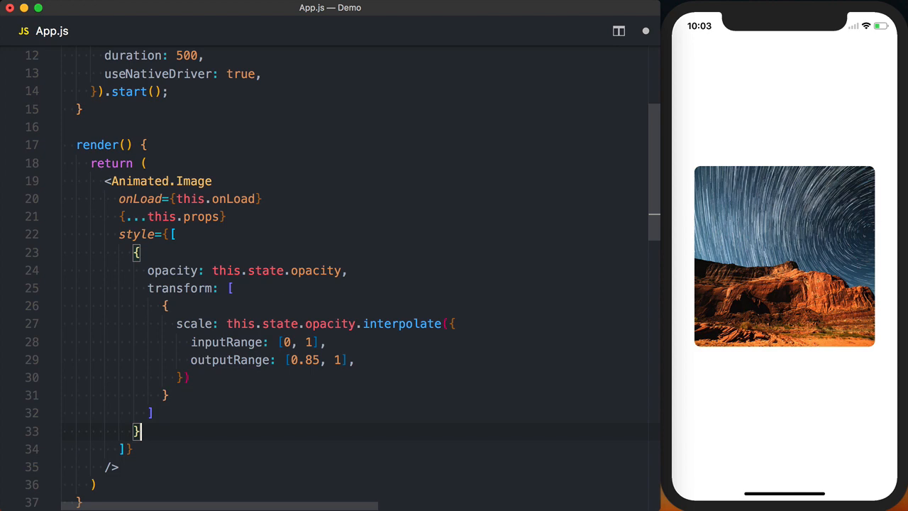
{"action": "type", "text": "this.props.style,"}
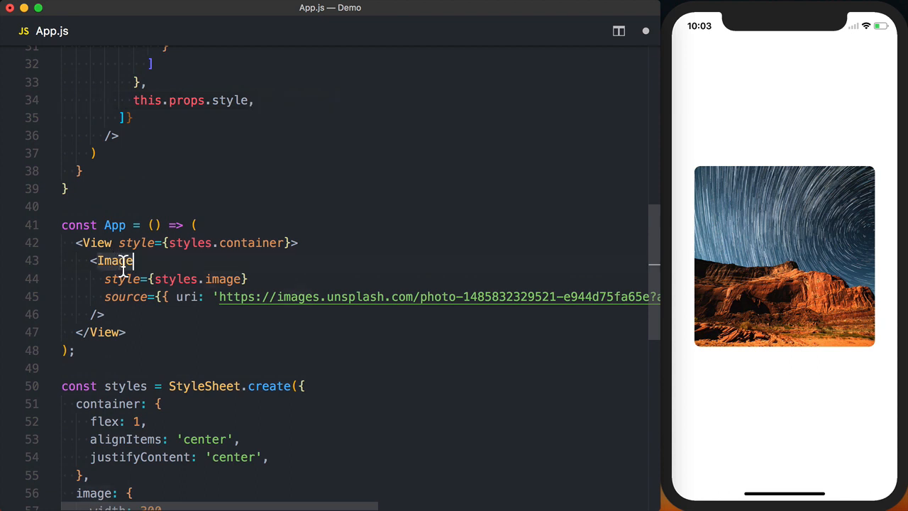
{"action": "type", "text": "Load"}
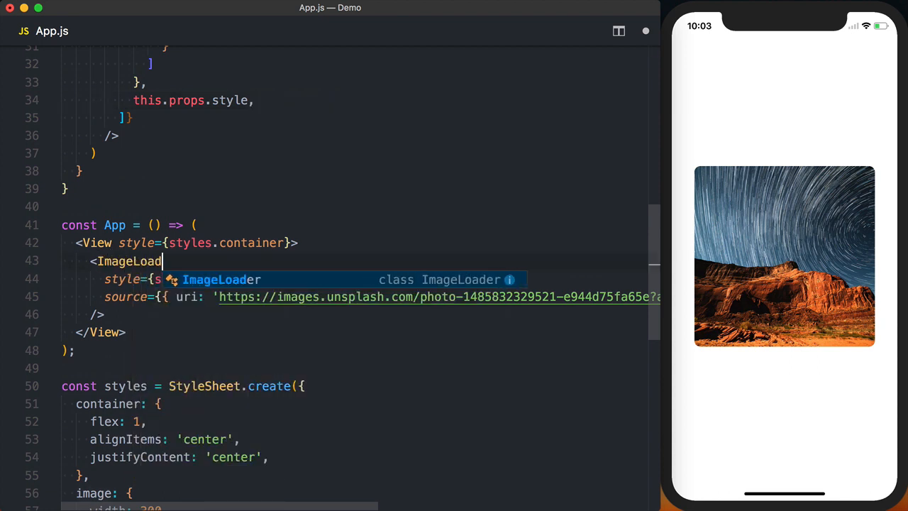
{"action": "type", "text": "er"}
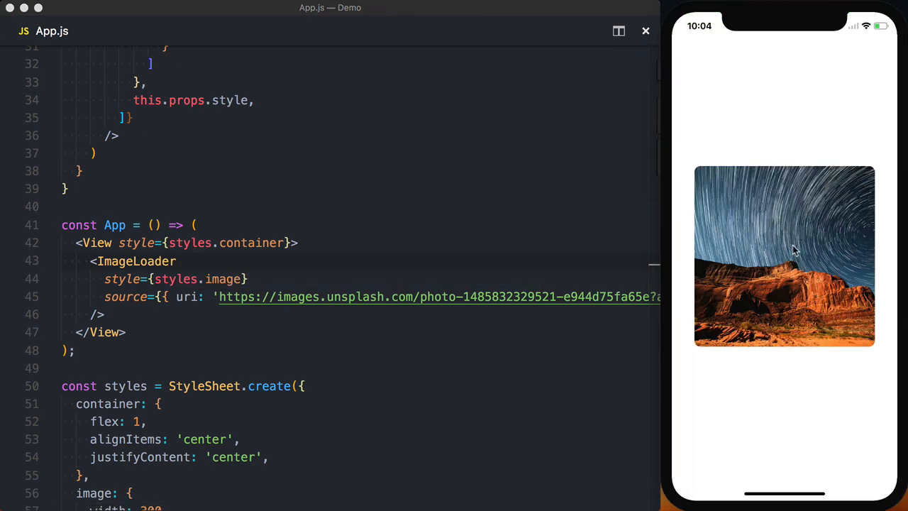
{"action": "mouse_move", "coordinate": [776, 273]}
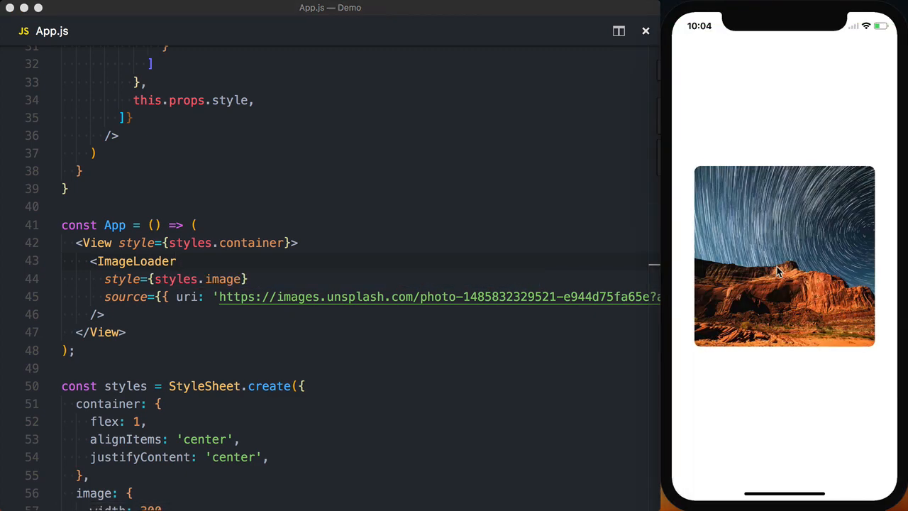